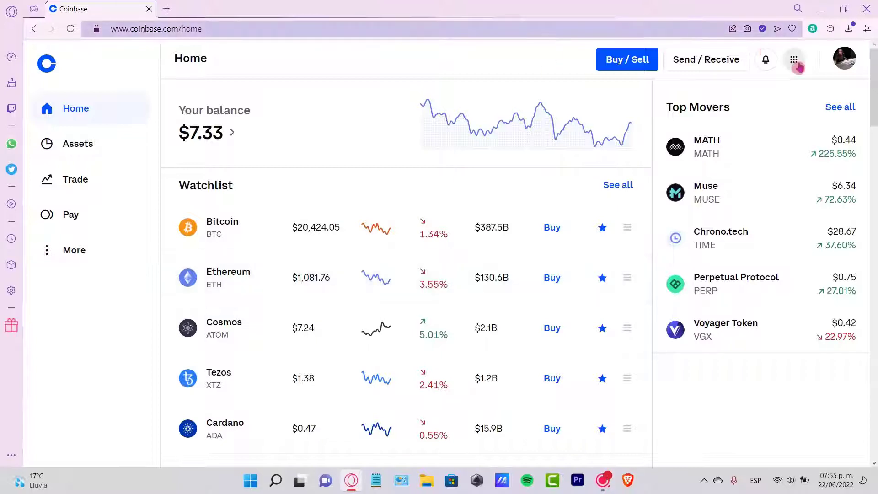
{"action": "mouse_move", "coordinate": [784, 38]}
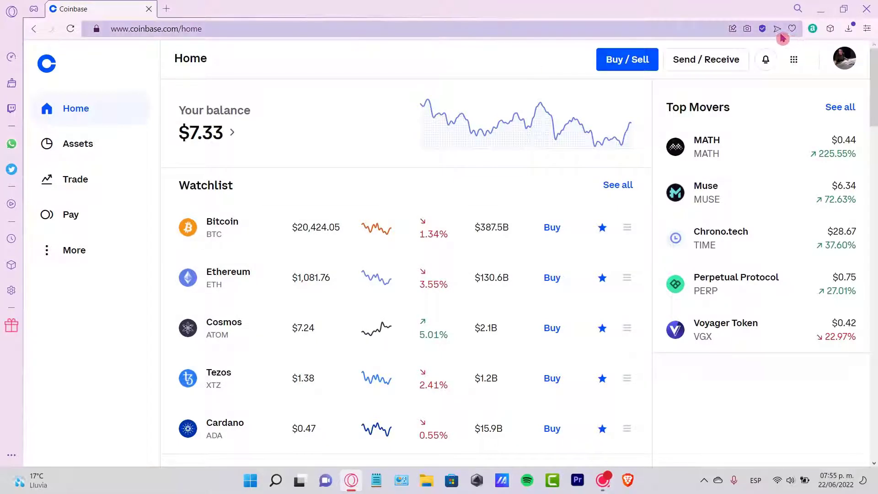
Pin the MetaMask extension to Opera's toolbar from the Extensions list.
{"action": "left_click", "coordinate": [831, 28]}
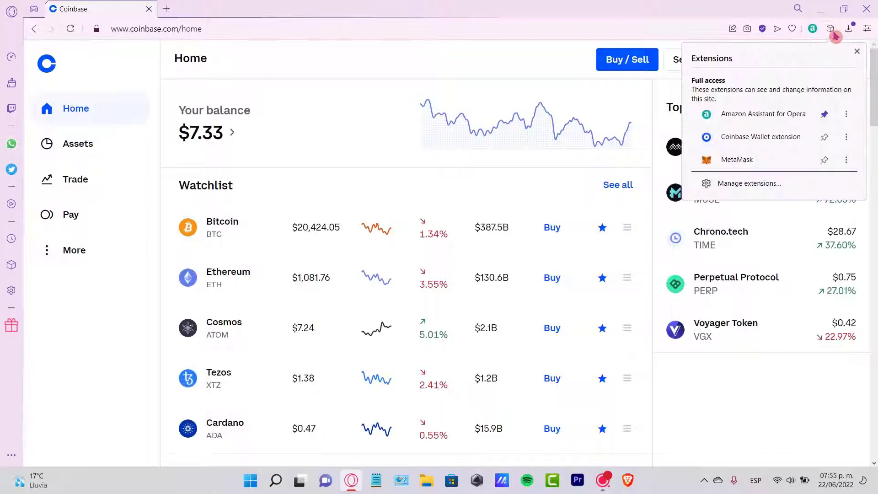
{"action": "mouse_move", "coordinate": [736, 164]}
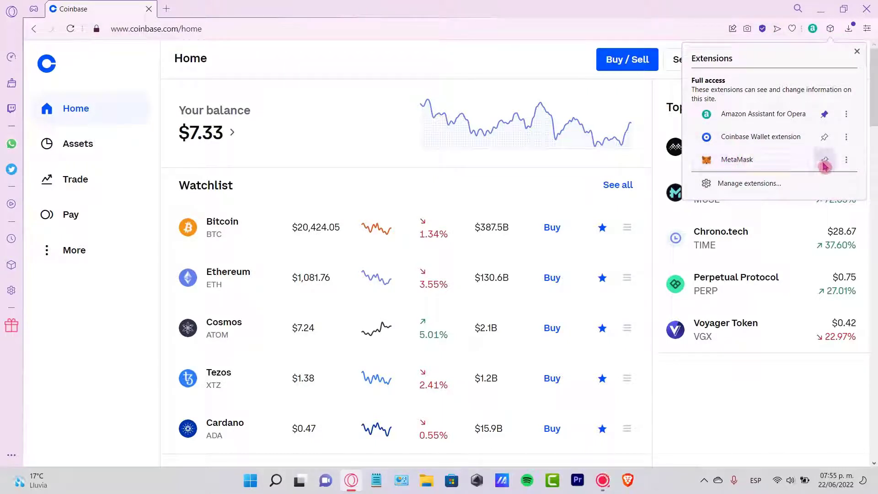
{"action": "left_click", "coordinate": [824, 159]}
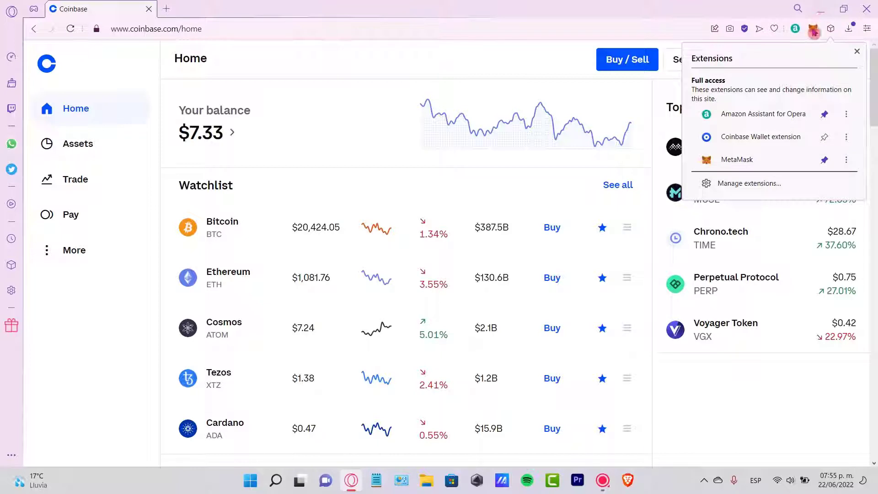
{"action": "left_click", "coordinate": [856, 51]}
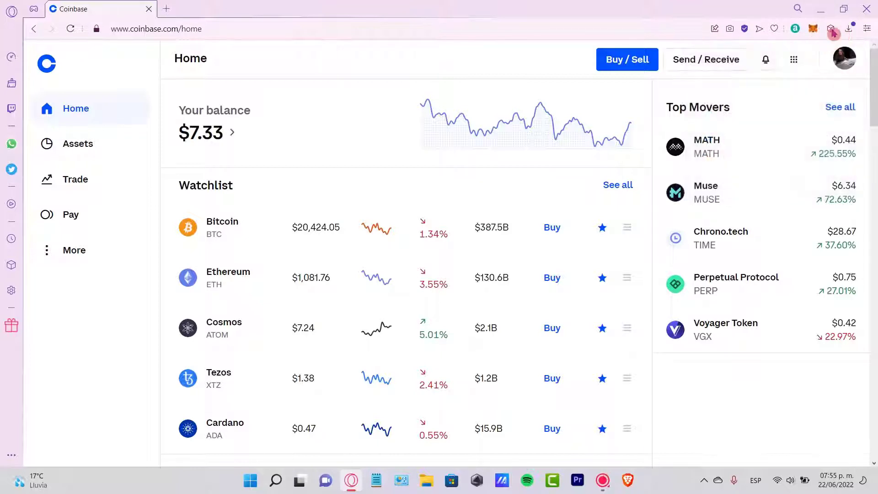
{"action": "mouse_move", "coordinate": [803, 129]}
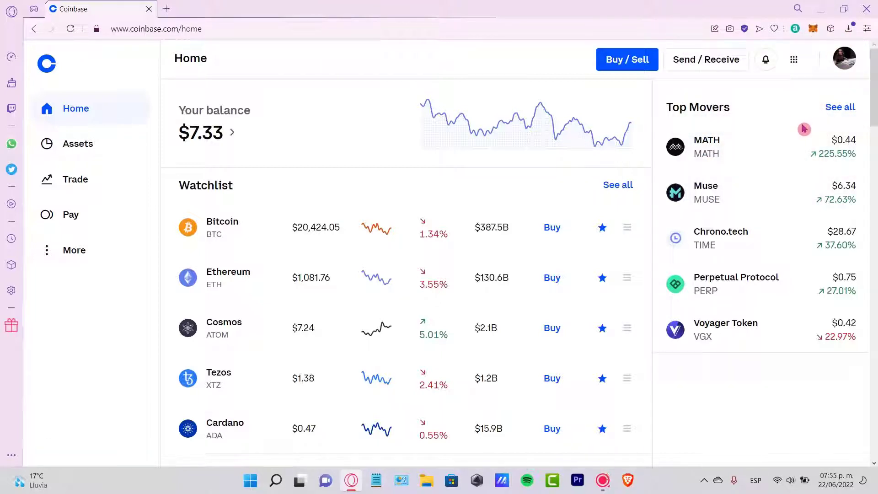
{"action": "mouse_move", "coordinate": [676, 95]}
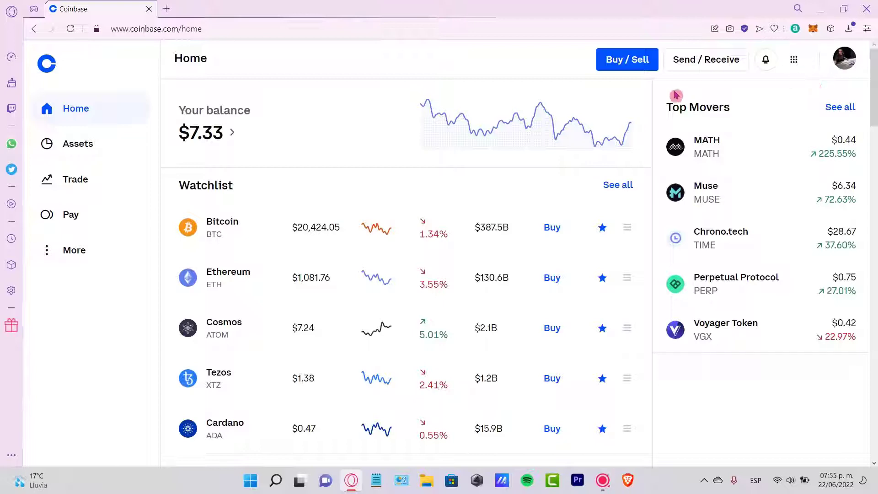
{"action": "mouse_move", "coordinate": [380, 78]}
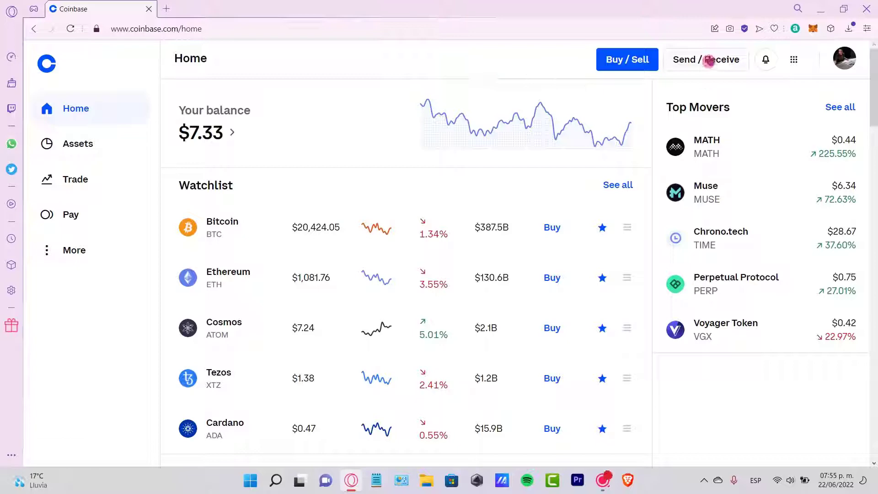
Bring up Coinbase's send form and choose Bitcoin instead of Cosmos as the asset.
{"action": "left_click", "coordinate": [706, 59]}
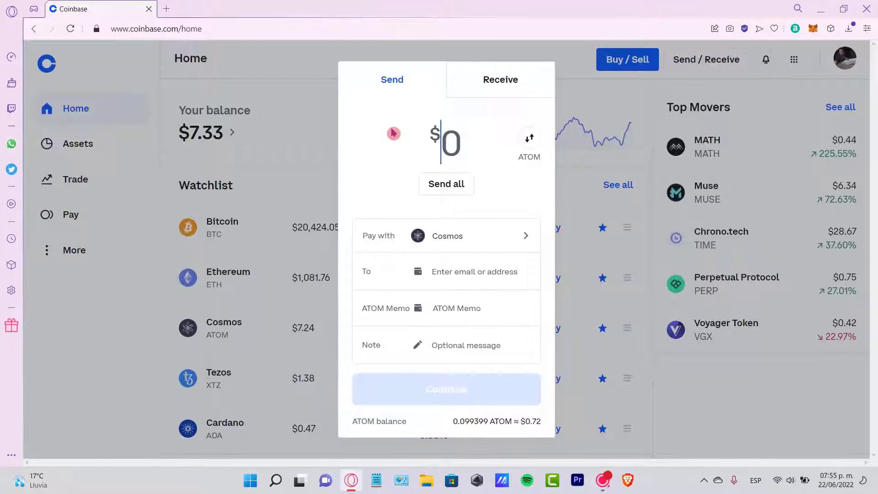
{"action": "mouse_move", "coordinate": [410, 246]}
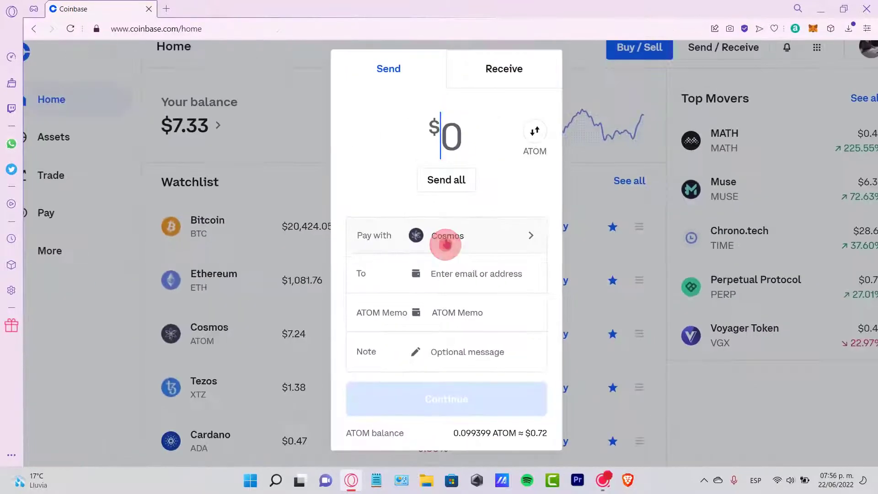
{"action": "left_click", "coordinate": [447, 235]}
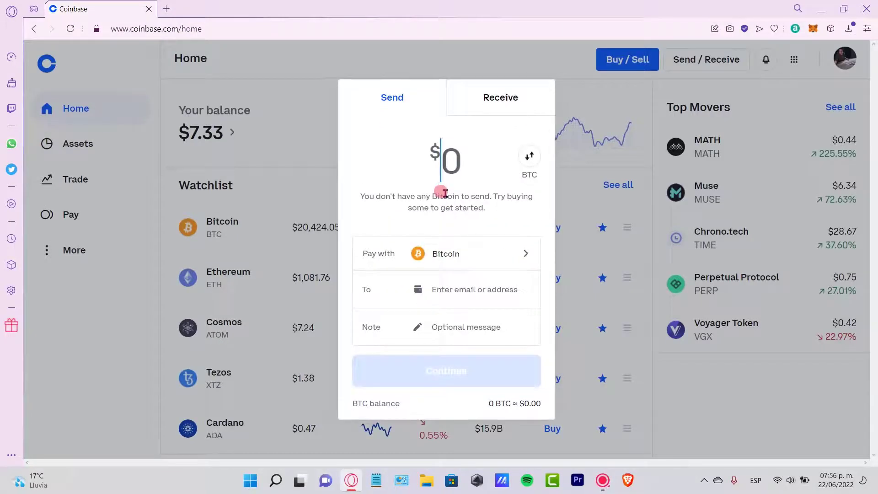
{"action": "mouse_move", "coordinate": [395, 298]}
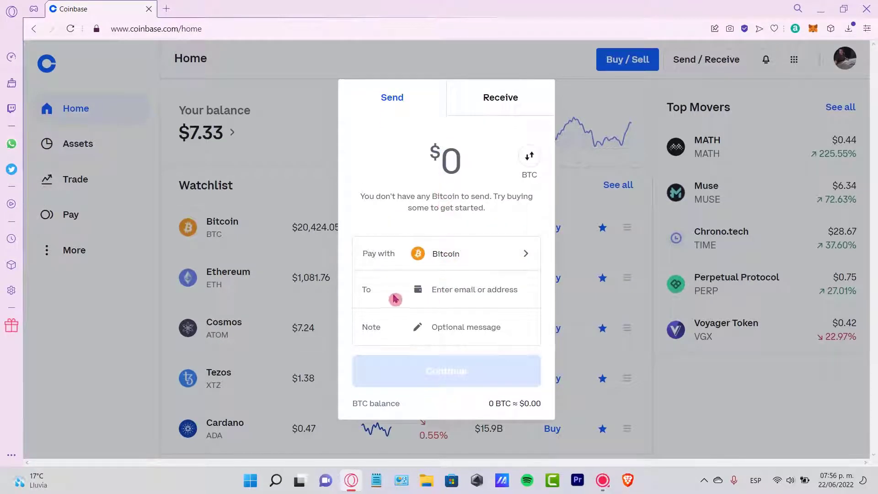
{"action": "mouse_move", "coordinate": [517, 304]}
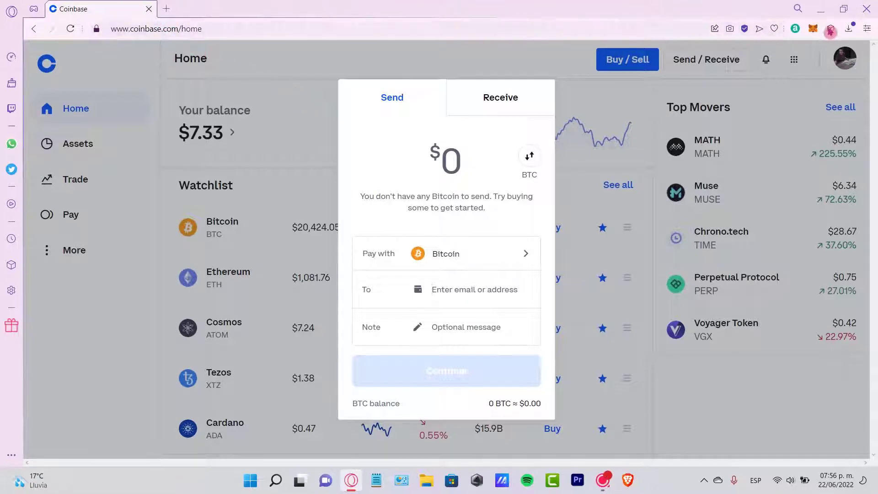
In MetaMask's Import tokens screen, search for 'btc' among importable tokens, then dismiss it.
{"action": "left_click", "coordinate": [812, 28]}
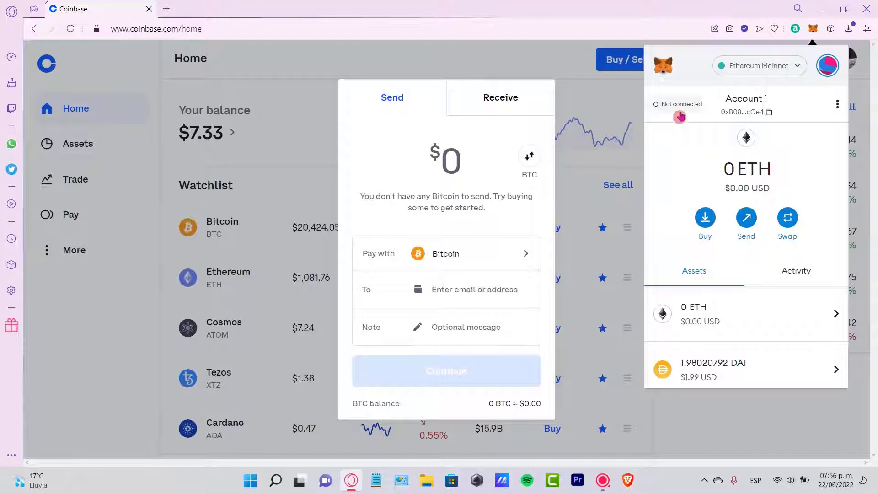
{"action": "scroll", "scroll_direction": "down", "scroll_amount": 3}
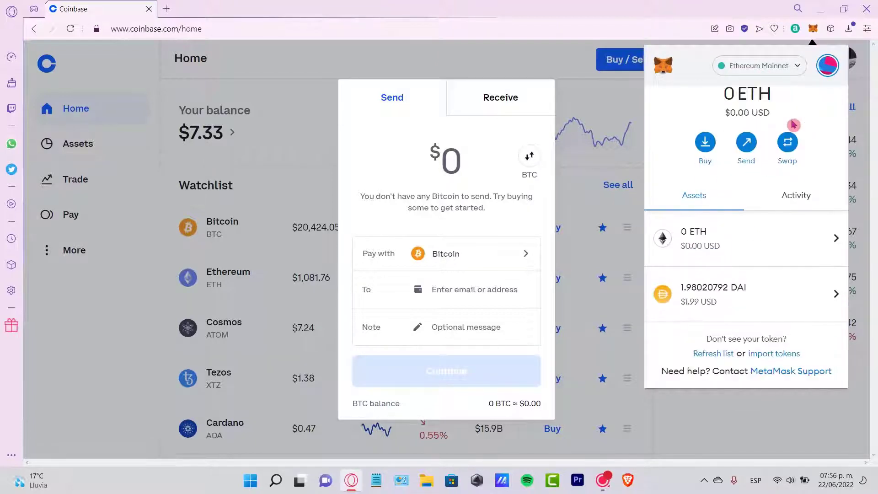
{"action": "left_click", "coordinate": [775, 353]}
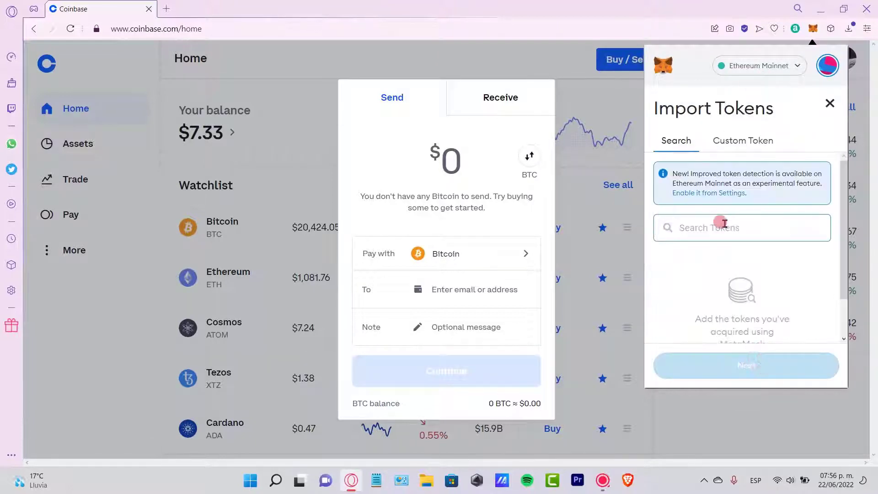
{"action": "type", "text": "btc"}
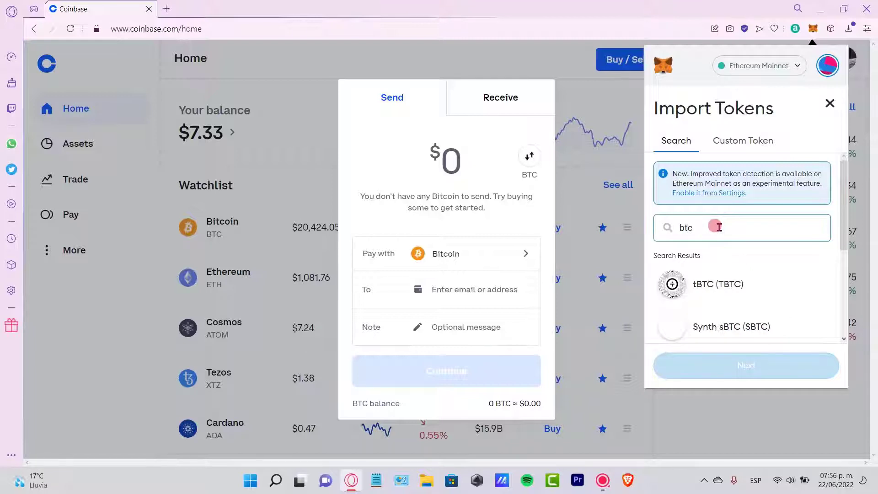
{"action": "scroll", "scroll_direction": "down", "scroll_amount": 3}
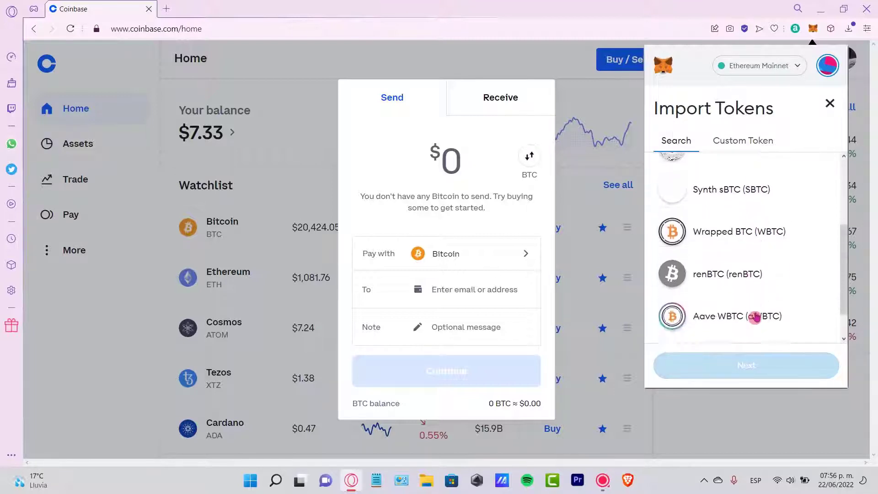
{"action": "scroll", "scroll_direction": "down", "scroll_amount": 3}
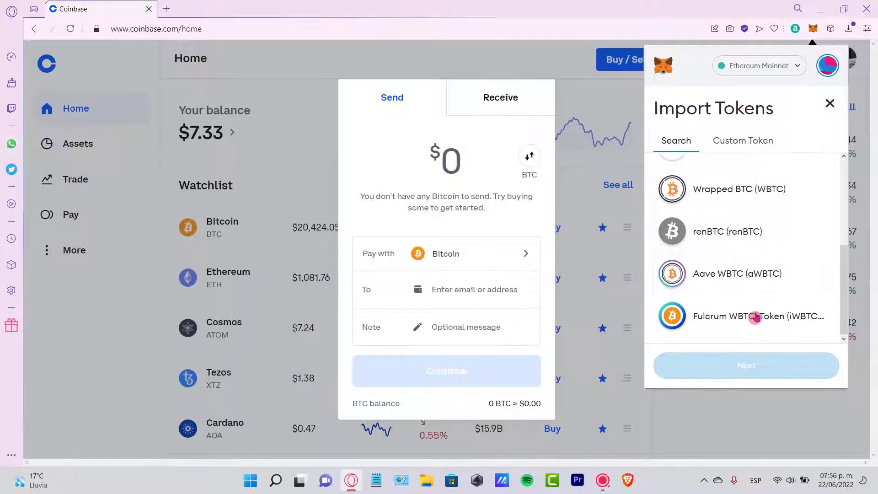
{"action": "scroll", "scroll_direction": "up", "scroll_amount": 3}
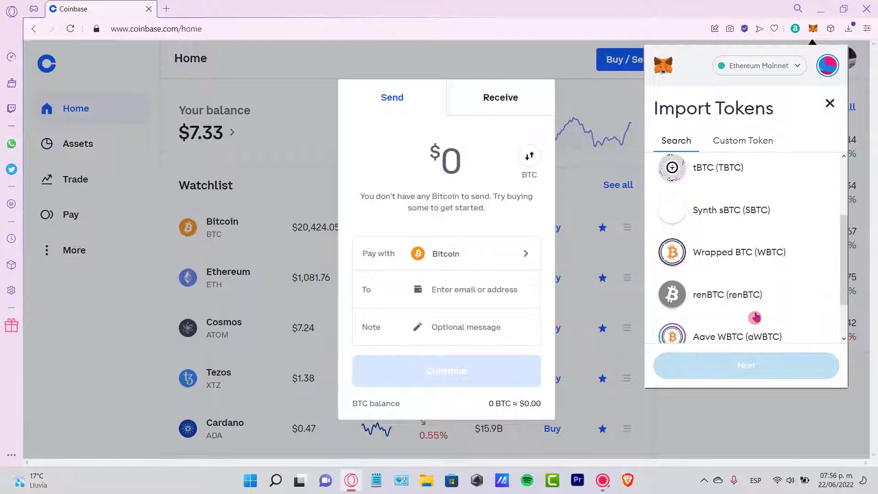
{"action": "scroll", "scroll_direction": "down", "scroll_amount": 3}
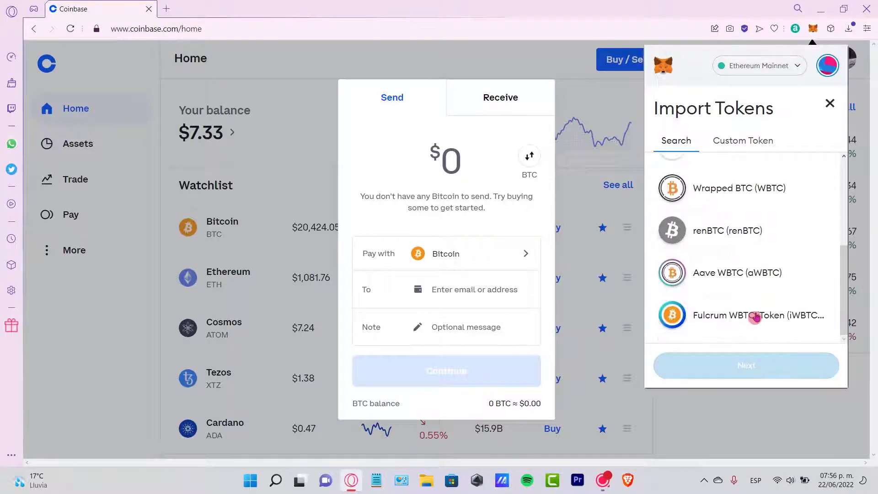
{"action": "type", "text": "btc"}
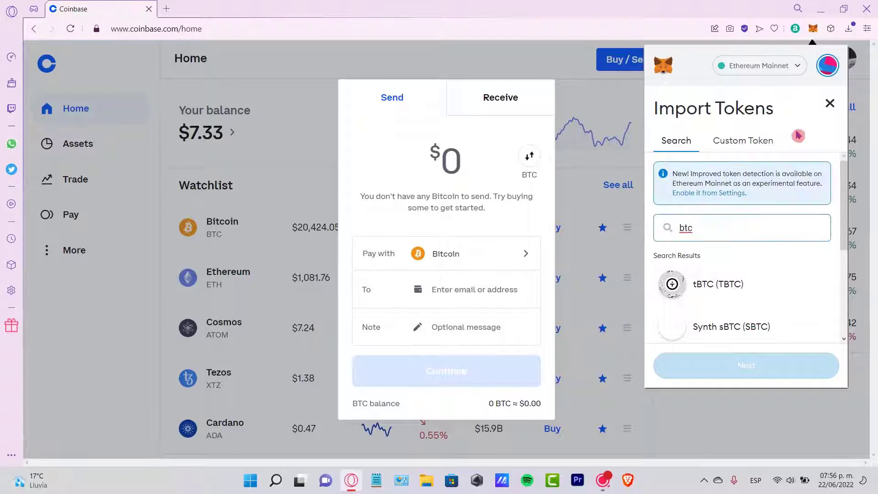
{"action": "left_click", "coordinate": [829, 104]}
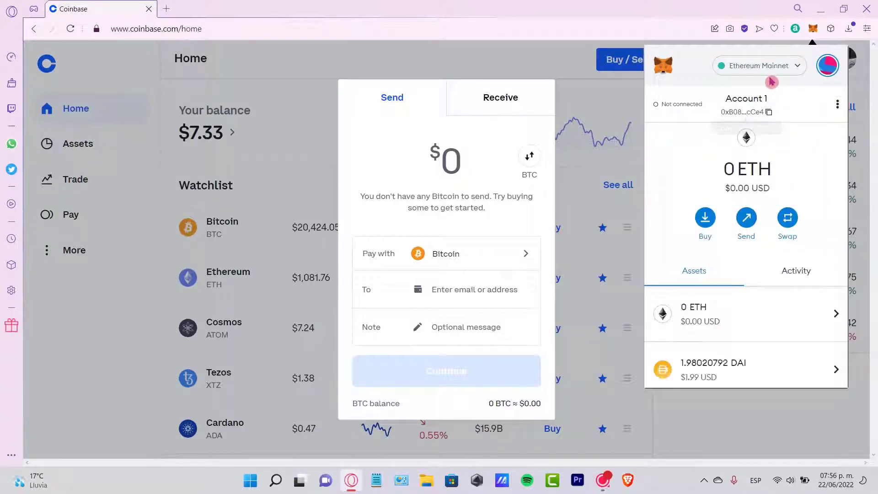
From the network dropdown, start adding a custom network to MetaMask.
{"action": "left_click", "coordinate": [759, 66]}
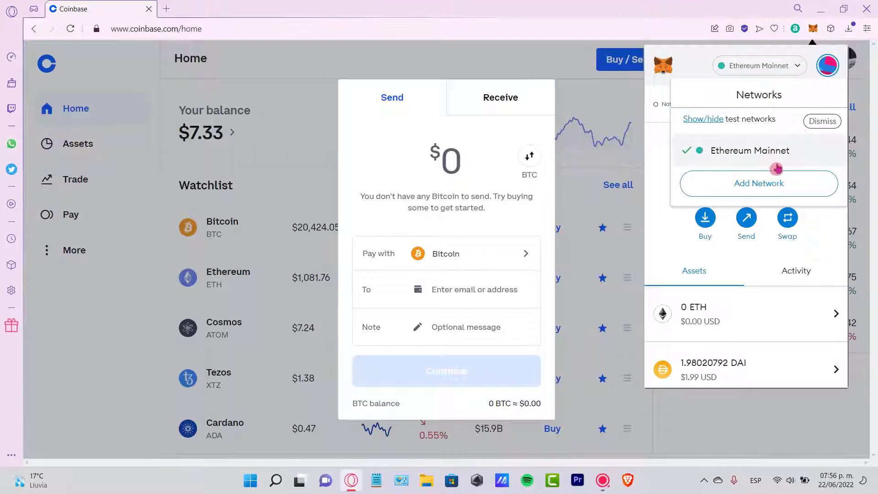
{"action": "left_click", "coordinate": [758, 183]}
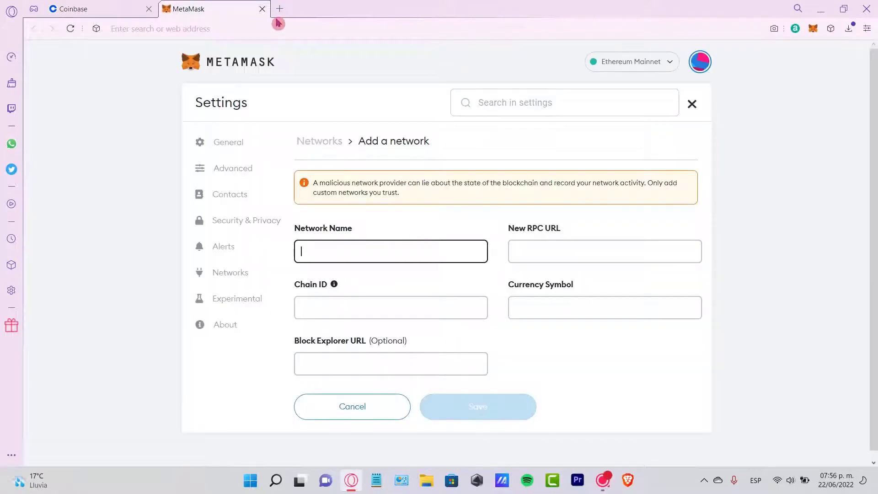
Search Google for 'bsc to metamask' and read the Binance Academy mainnet parameters.
{"action": "left_click", "coordinate": [280, 8]}
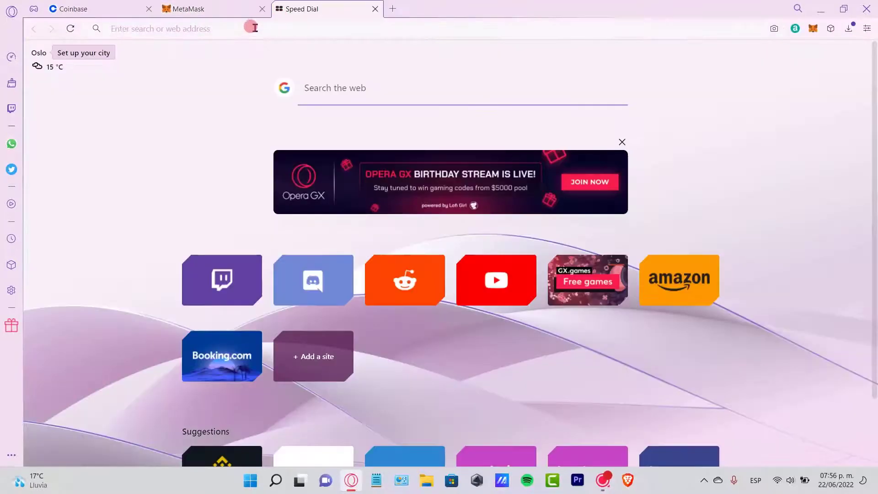
{"action": "type", "text": "bsc to metamask"}
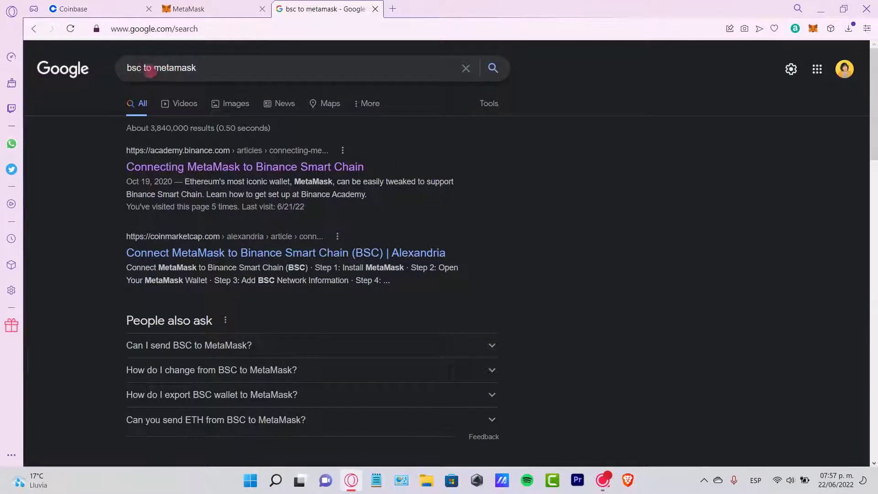
{"action": "left_click", "coordinate": [245, 166]}
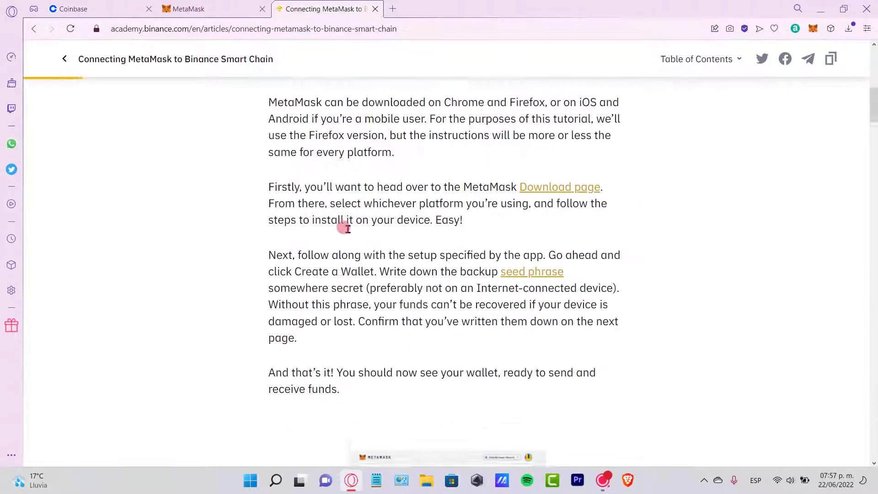
{"action": "scroll", "scroll_direction": "down", "scroll_amount": 3}
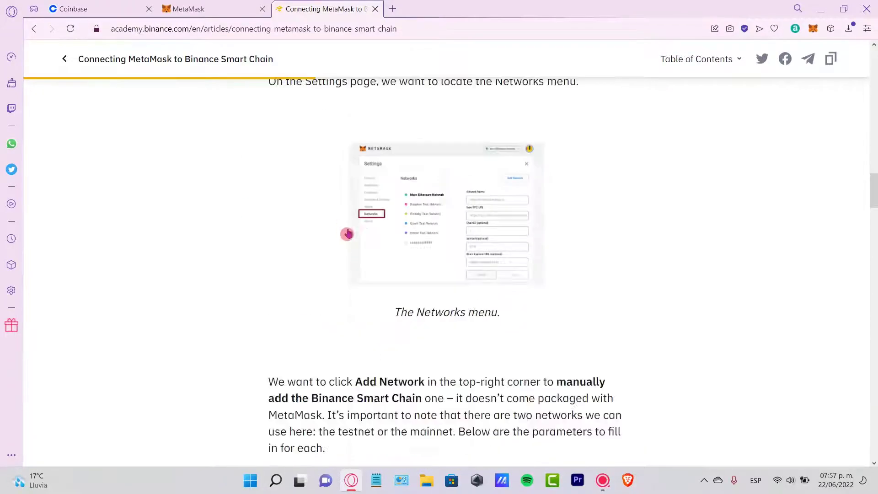
{"action": "scroll", "scroll_direction": "down", "scroll_amount": 3}
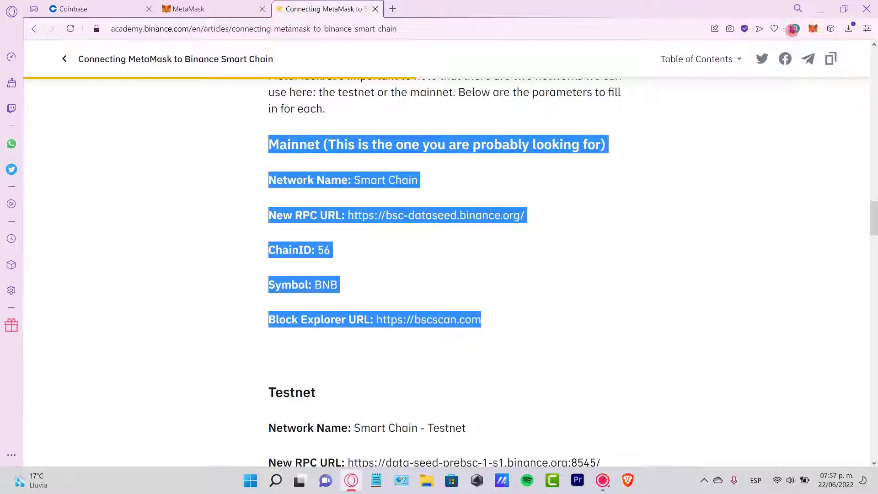
Start adding a new network in MetaMask and switch to the Chainlist tab.
{"action": "left_click", "coordinate": [791, 29]}
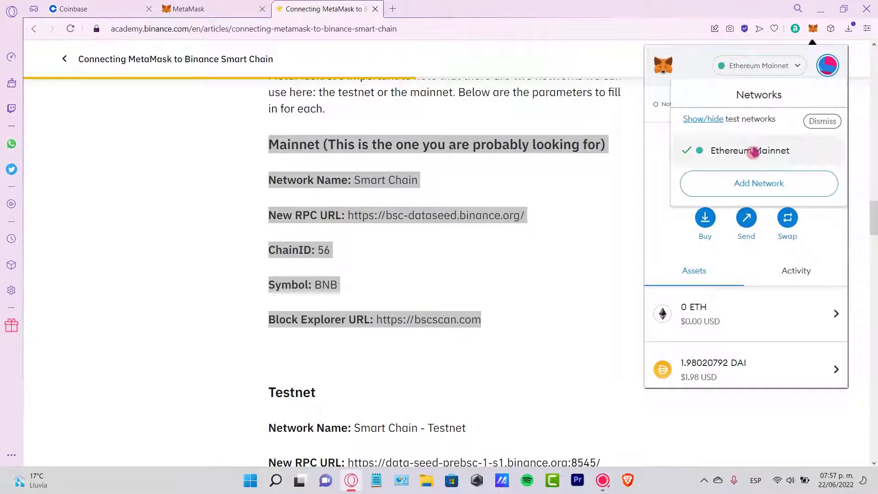
{"action": "left_click", "coordinate": [758, 183]}
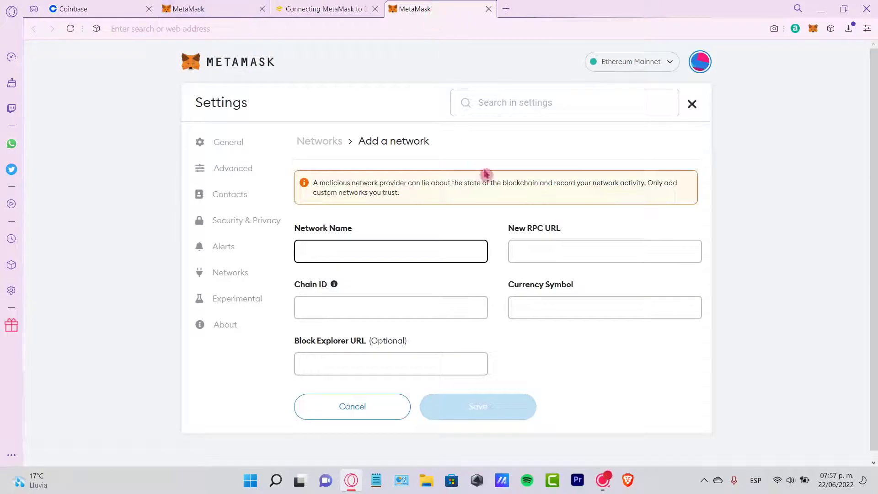
{"action": "left_click", "coordinate": [326, 8]}
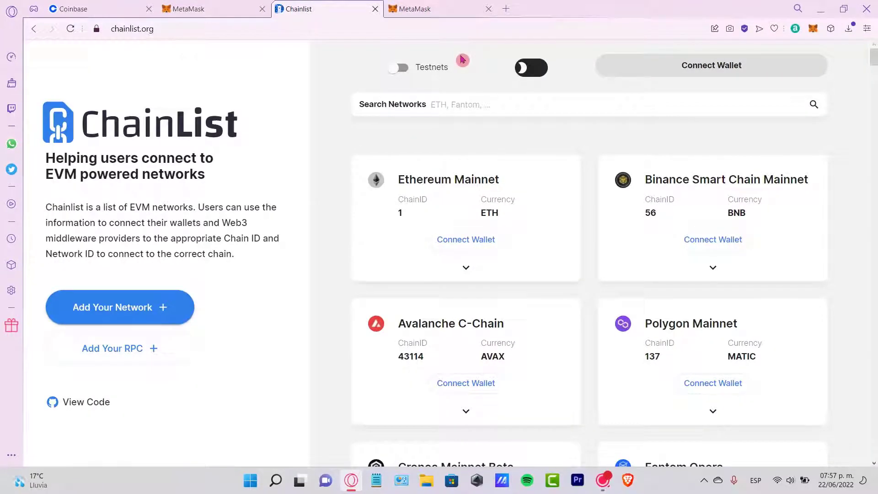
{"action": "mouse_move", "coordinate": [329, 43]}
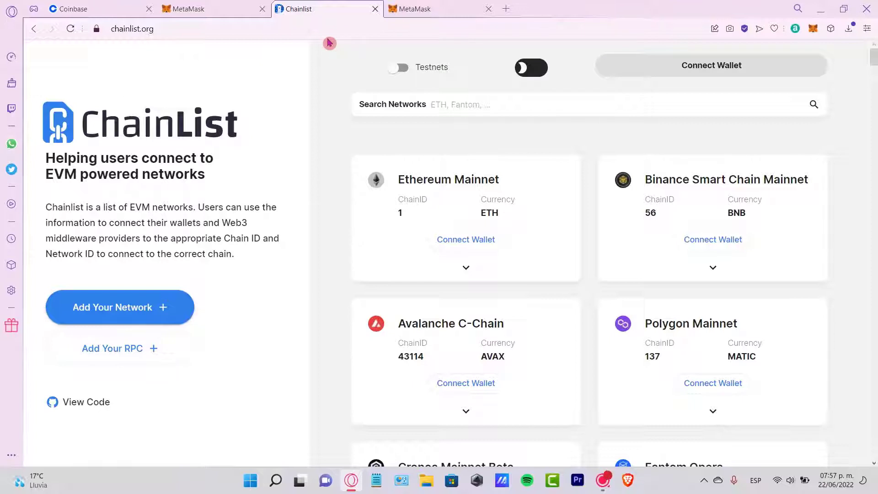
{"action": "mouse_move", "coordinate": [712, 192]}
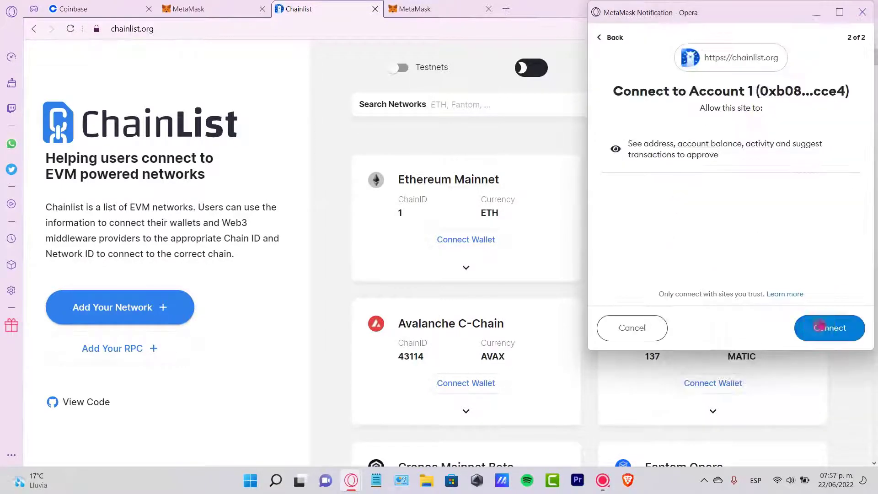
Approve connecting the MetaMask wallet to Chainlist.
{"action": "left_click", "coordinate": [830, 328]}
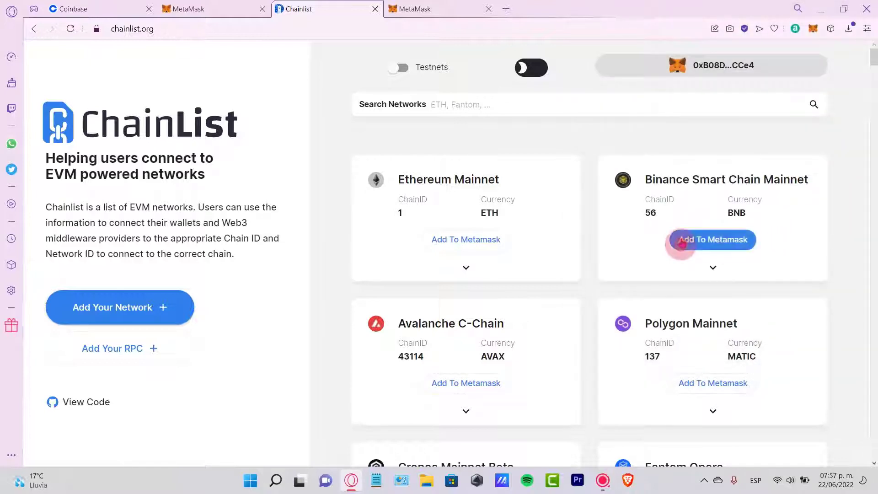
Add Binance Smart Chain Mainnet to MetaMask from Chainlist, approve it and switch the wallet to it.
{"action": "left_click", "coordinate": [713, 240]}
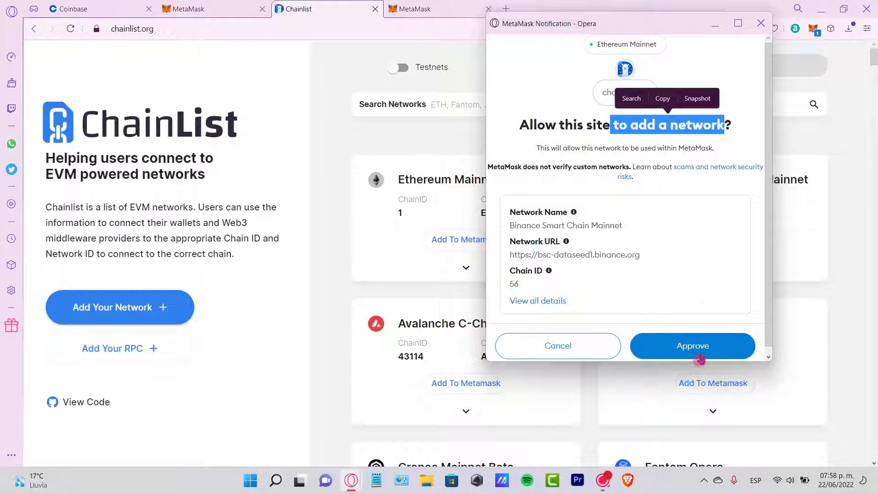
{"action": "left_click", "coordinate": [692, 346]}
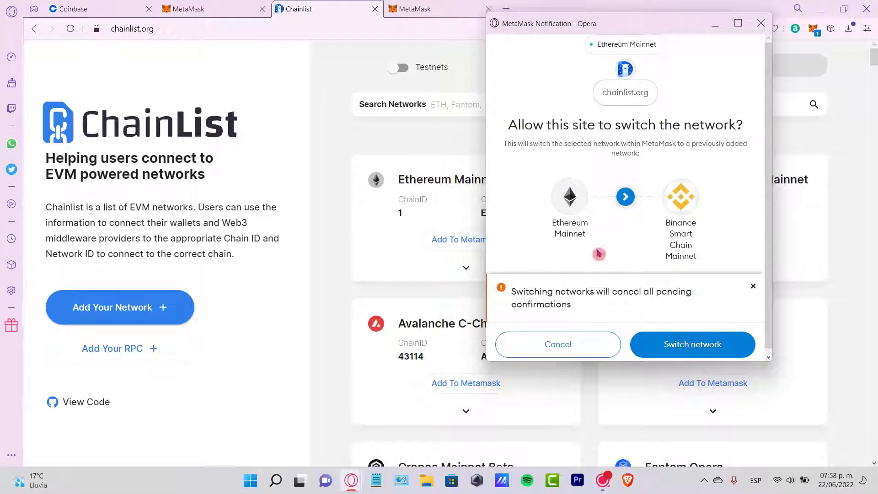
{"action": "mouse_move", "coordinate": [700, 283]}
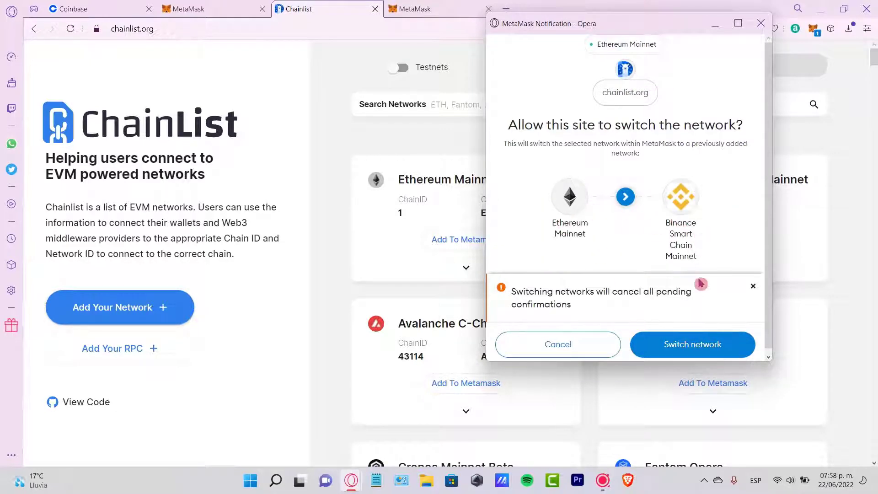
{"action": "left_click", "coordinate": [693, 345]}
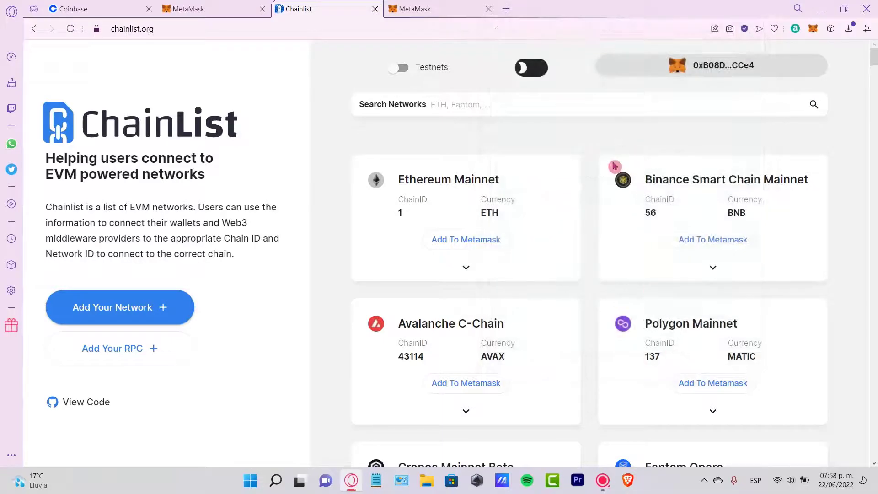
Copy the MetaMask address on Binance Smart Chain, return to Coinbase, and glance at Import tokens.
{"action": "left_click", "coordinate": [812, 28]}
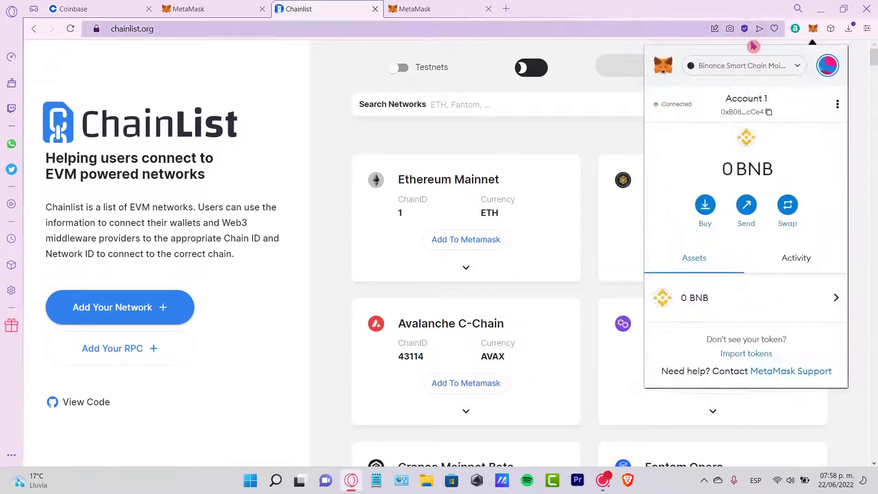
{"action": "left_click", "coordinate": [743, 66]}
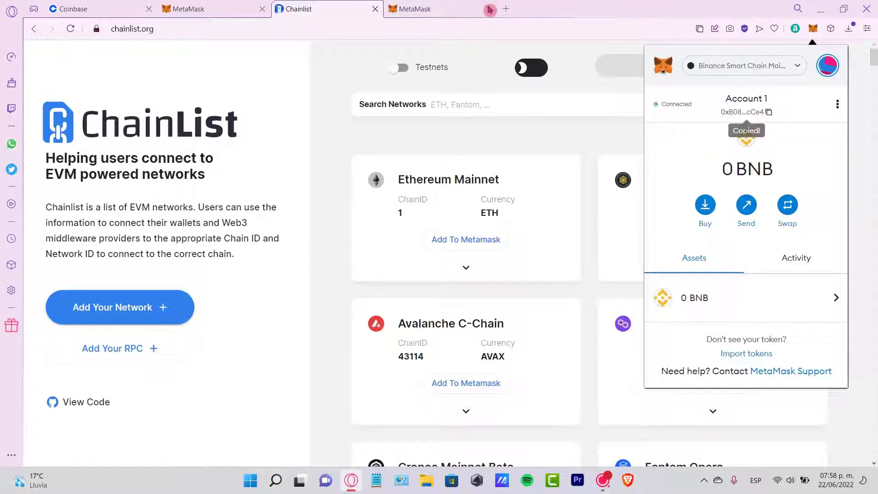
{"action": "left_click", "coordinate": [85, 8]}
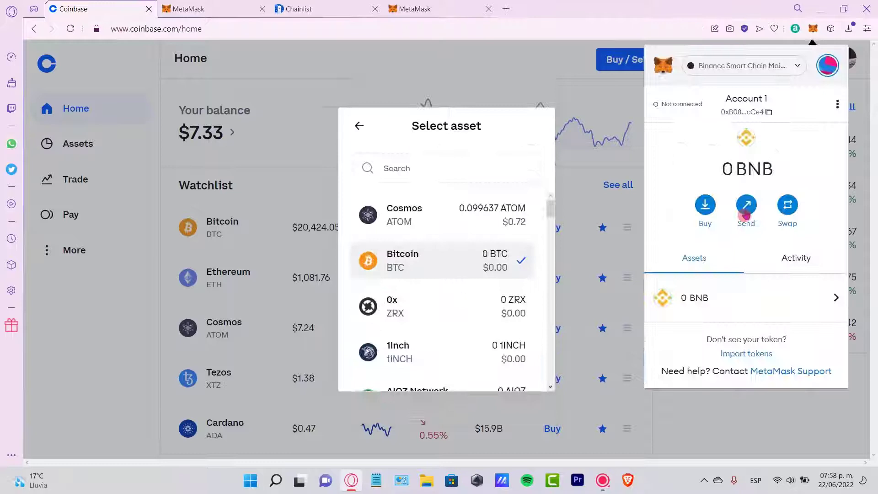
{"action": "left_click", "coordinate": [745, 353]}
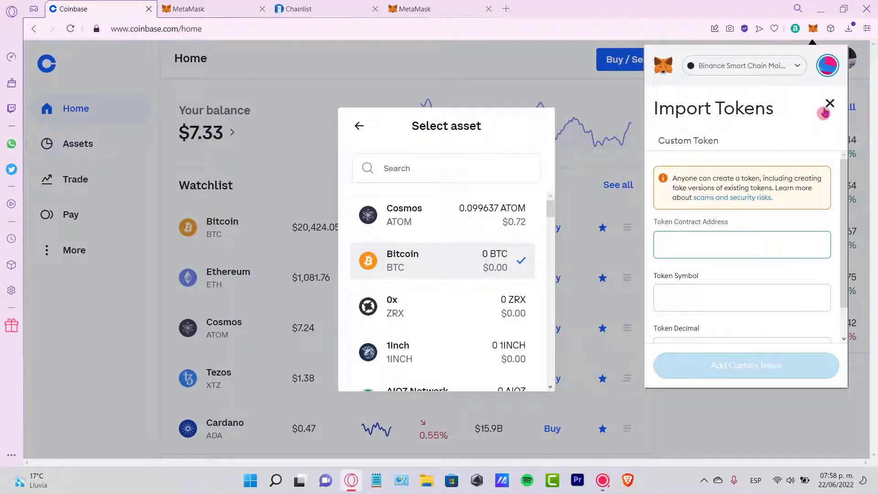
{"action": "left_click", "coordinate": [829, 104]}
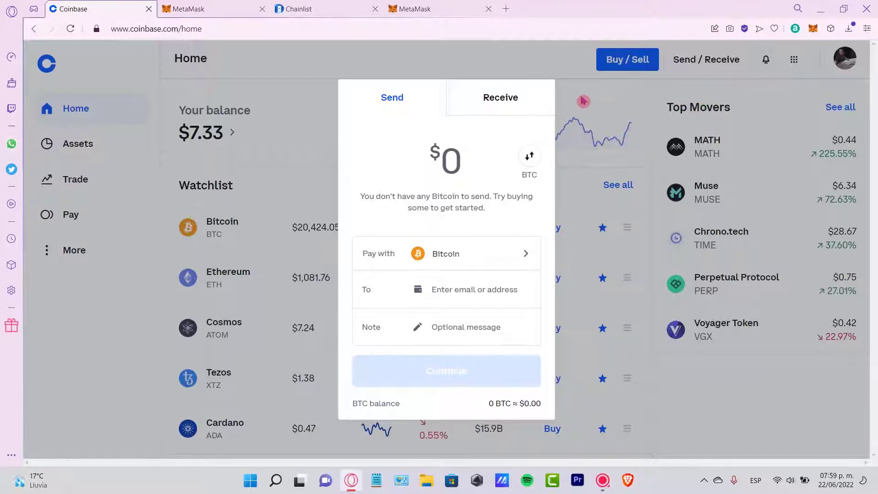
From the Cosmos ATOM page, fill the send form with the full $0.72 balance, then switch to the Chainlist tab.
{"action": "left_click", "coordinate": [500, 97]}
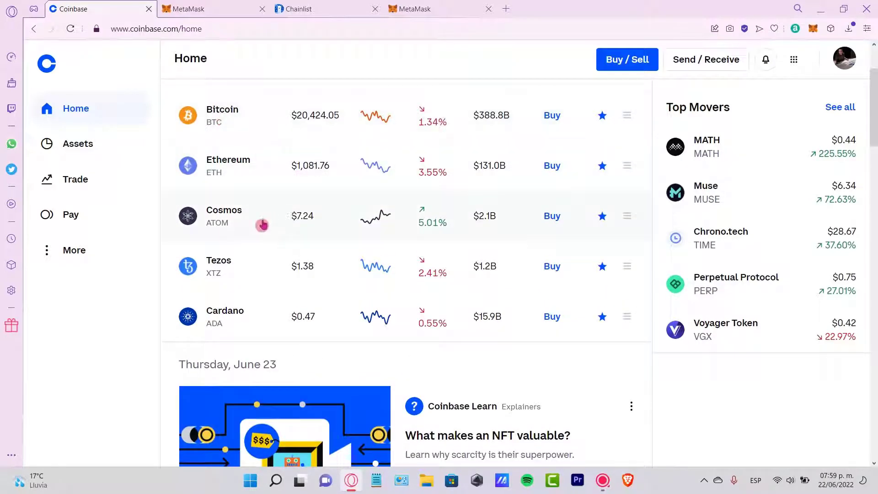
{"action": "left_click", "coordinate": [224, 215]}
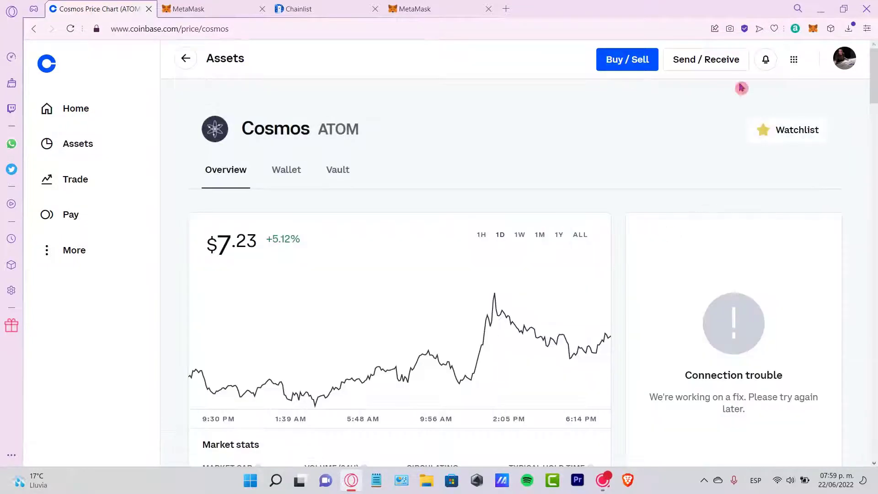
{"action": "left_click", "coordinate": [705, 59]}
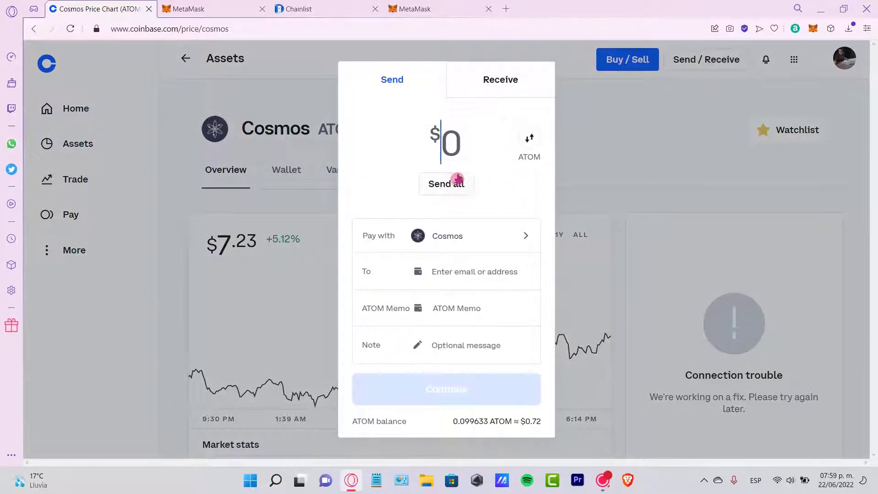
{"action": "left_click", "coordinate": [446, 184]}
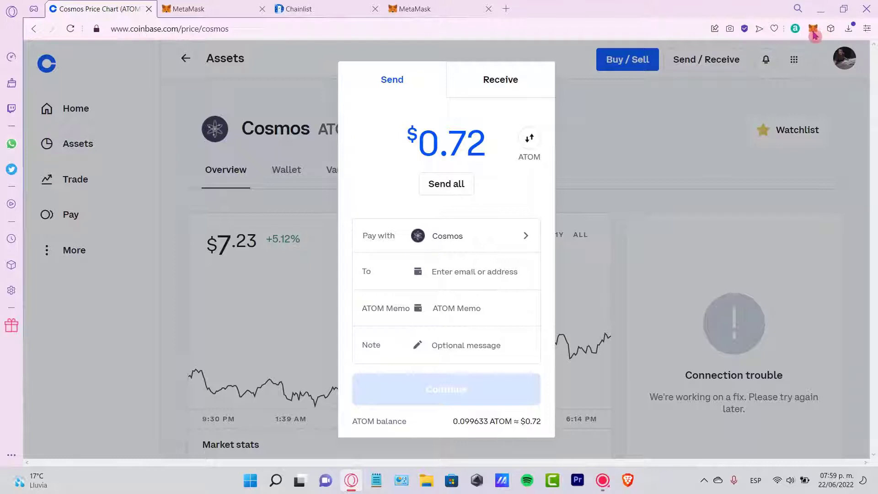
{"action": "left_click", "coordinate": [319, 9]}
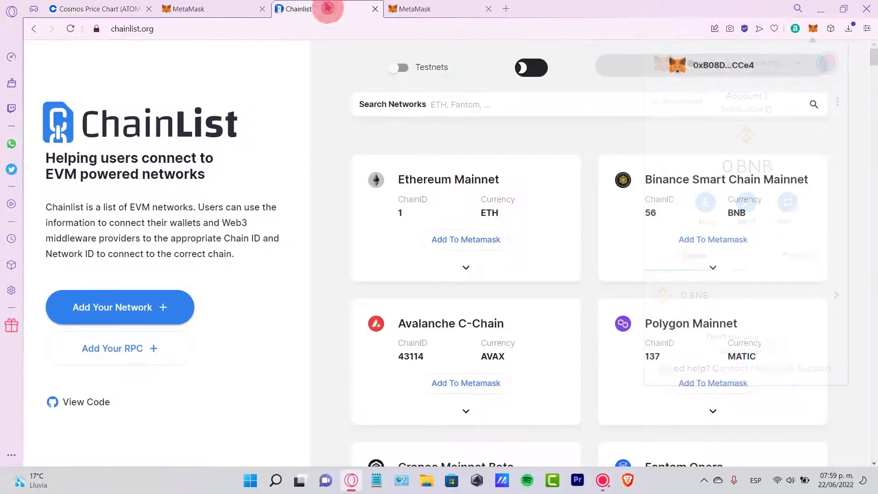
Return to the Coinbase tab to pay with Dai and address the send to the MetaMask wallet.
{"action": "left_click", "coordinate": [93, 9]}
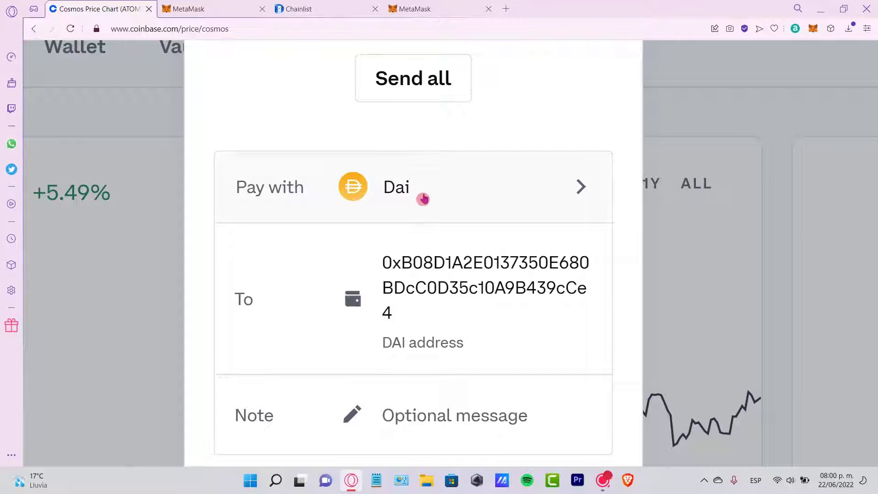
{"action": "mouse_move", "coordinate": [384, 190]}
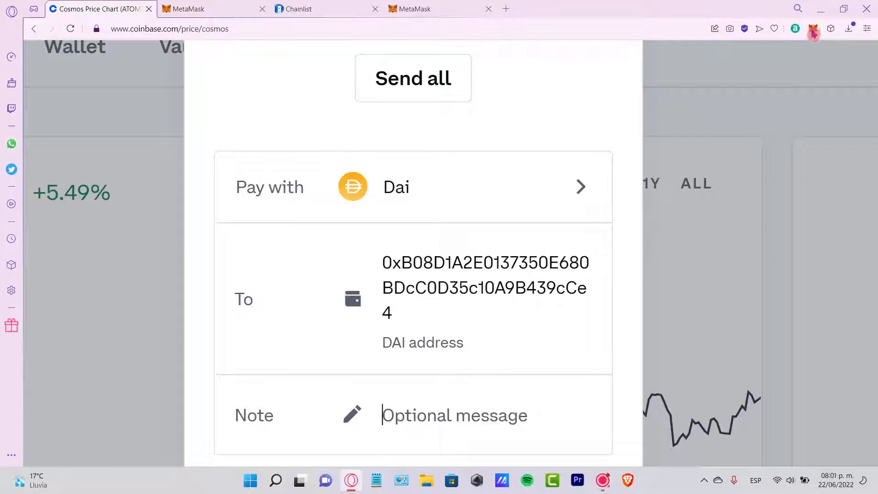
View the 1.98020792 DAI balance in MetaMask and search 'DAI' among importable tokens.
{"action": "left_click", "coordinate": [812, 29]}
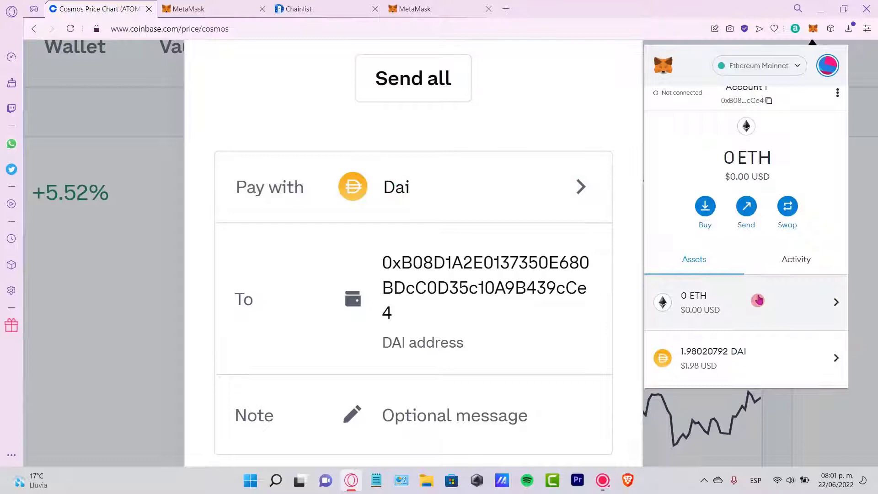
{"action": "left_click", "coordinate": [744, 359]}
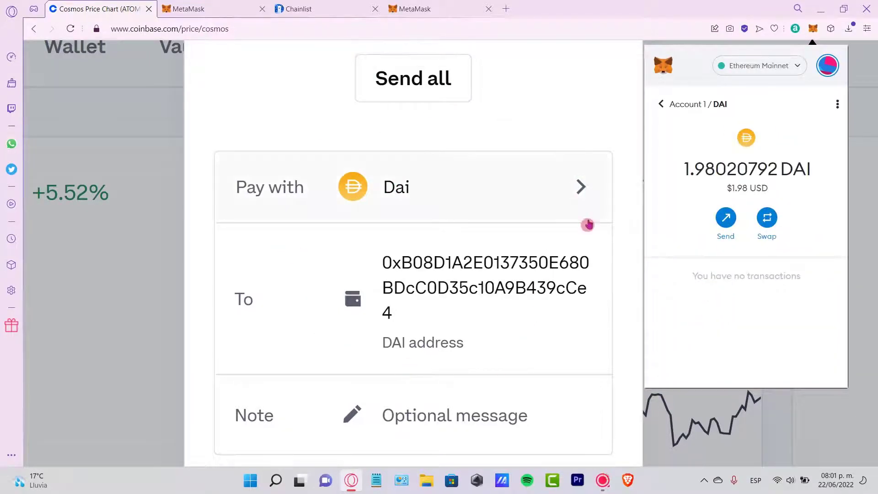
{"action": "mouse_move", "coordinate": [822, 320]}
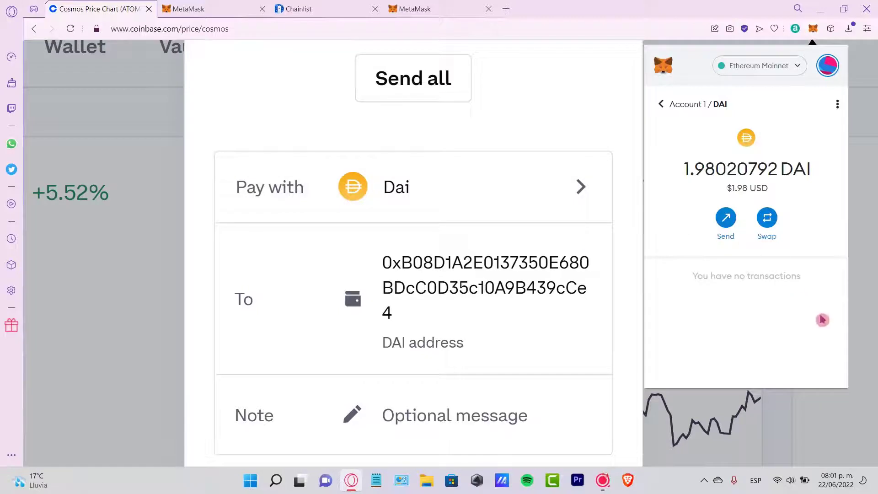
{"action": "double_click", "coordinate": [746, 276]}
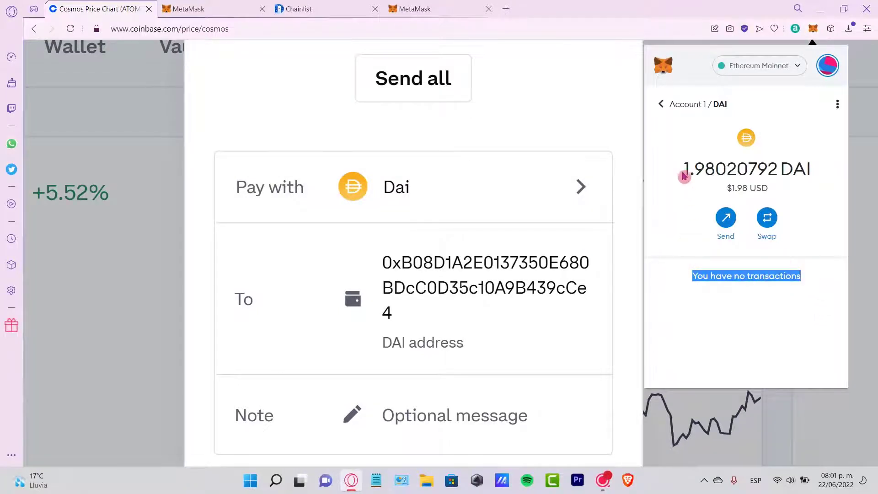
{"action": "double_click", "coordinate": [730, 169]}
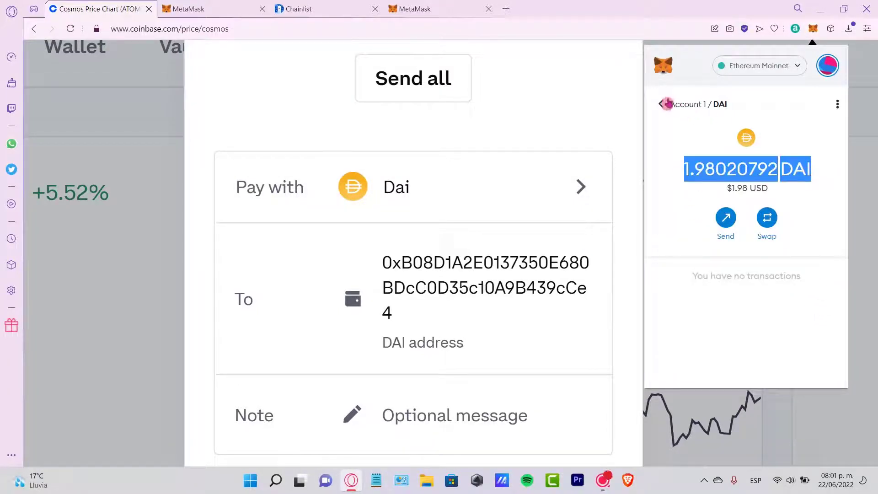
{"action": "left_click", "coordinate": [663, 103]}
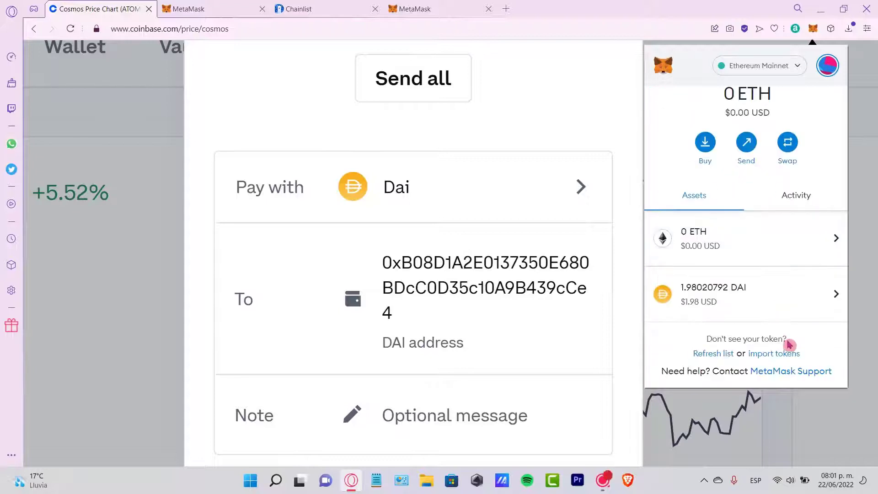
{"action": "left_click", "coordinate": [788, 353]}
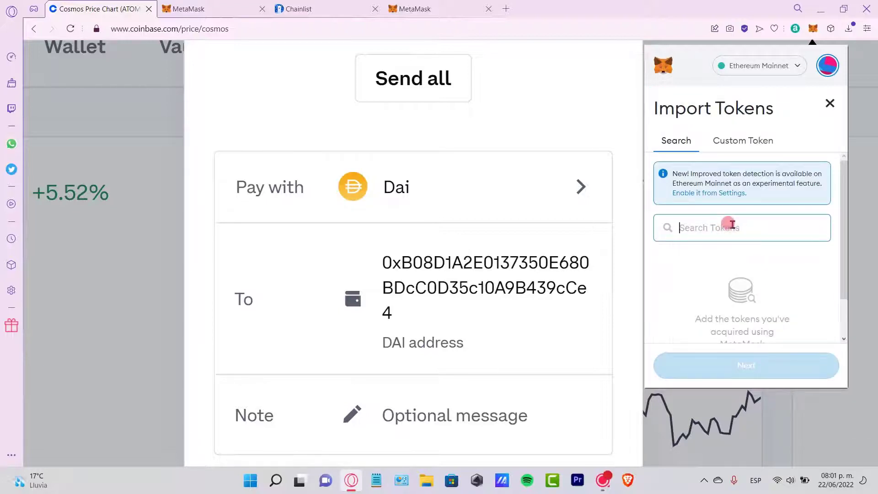
{"action": "type", "text": "DAI"}
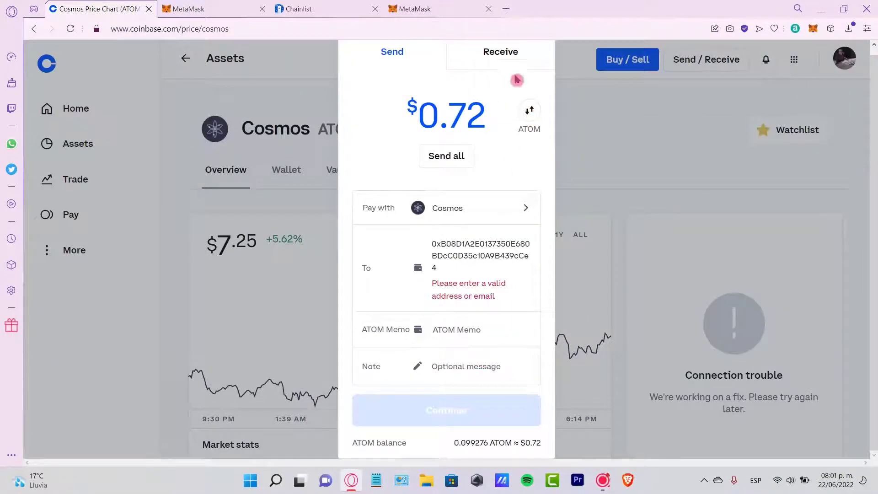
Dismiss the Send dialog and view the recent price alerts in Notifications.
{"action": "left_click", "coordinate": [500, 51]}
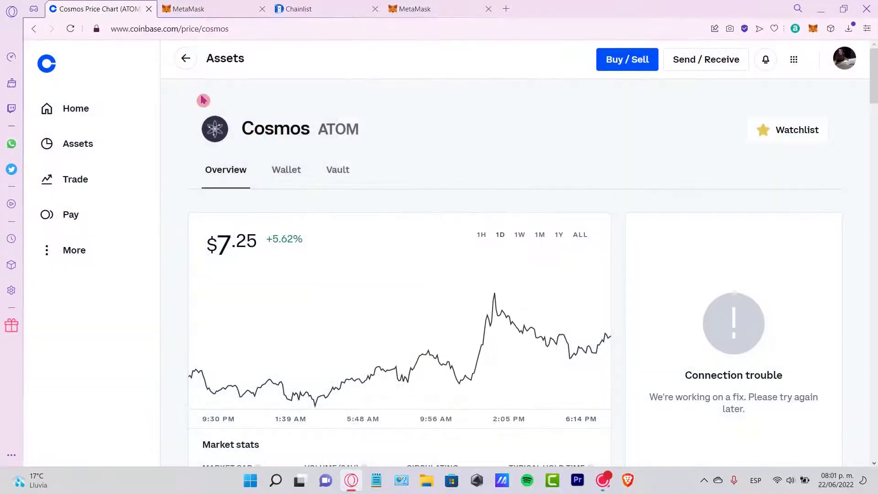
{"action": "left_click", "coordinate": [764, 60]}
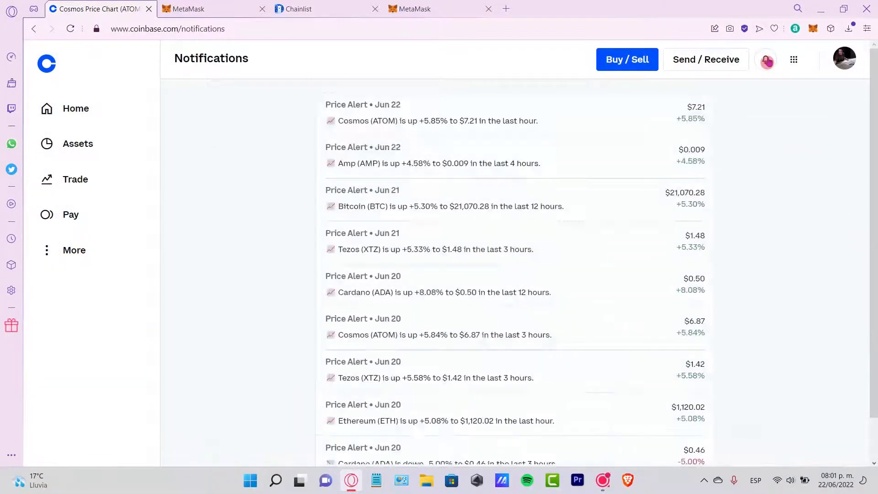
{"action": "scroll", "scroll_direction": "down", "scroll_amount": 3}
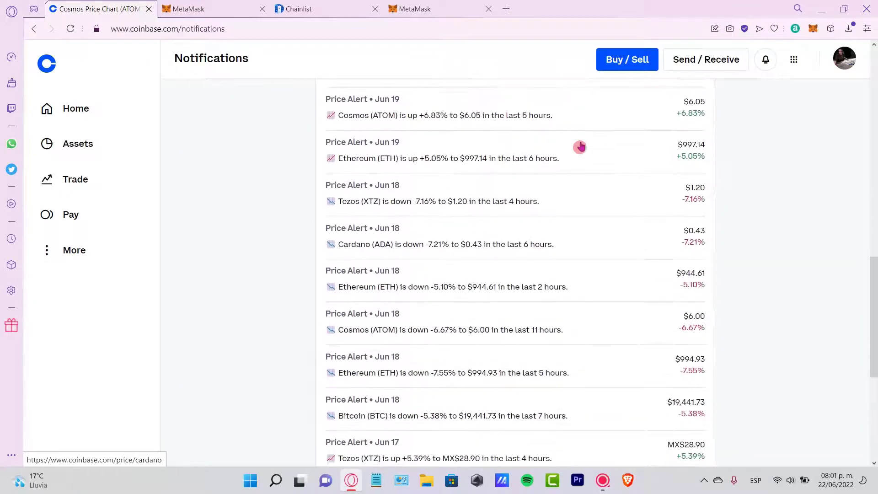
{"action": "scroll", "scroll_direction": "up", "scroll_amount": 3}
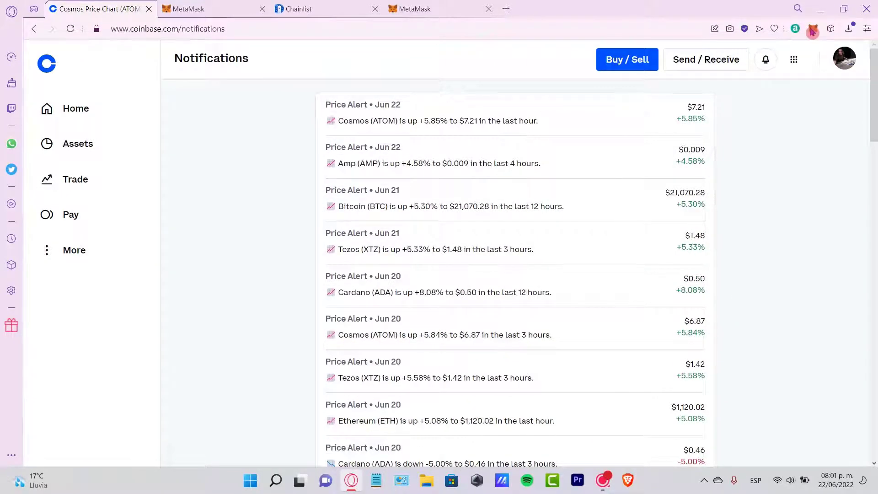
Show the DAI asset in MetaMask: 1.98020792 DAI ($1.98) with no transactions.
{"action": "left_click", "coordinate": [812, 28]}
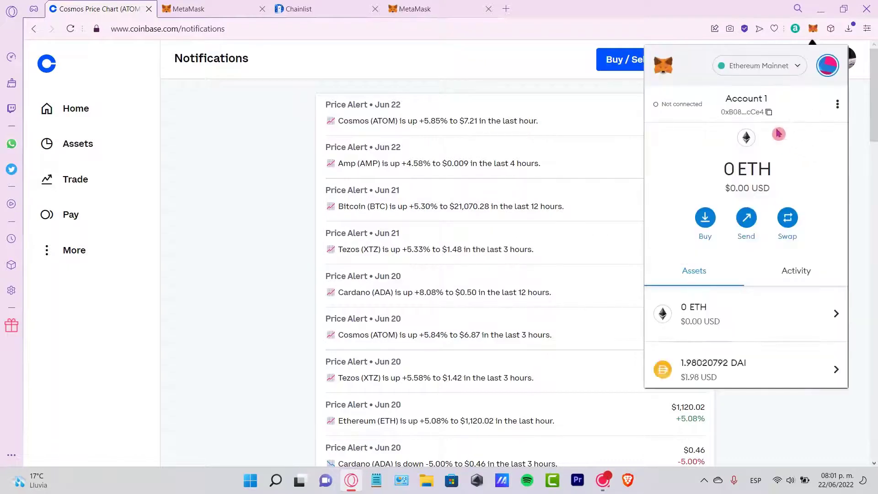
{"action": "left_click", "coordinate": [758, 65]}
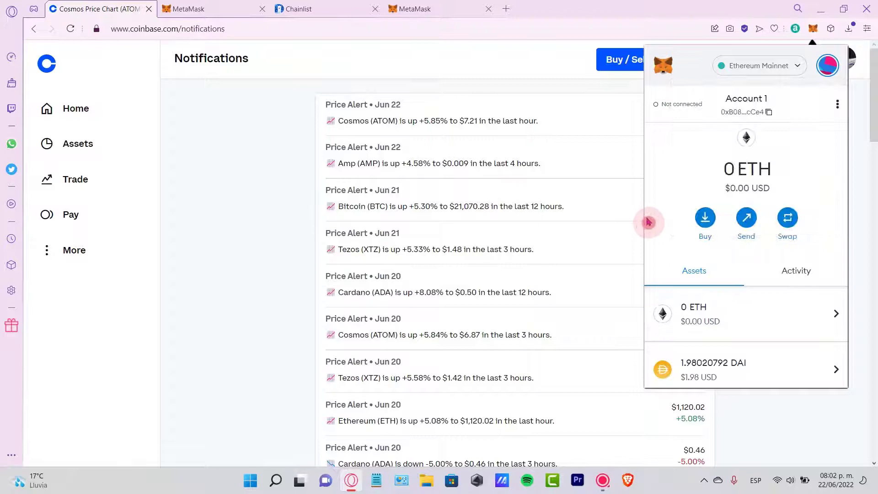
{"action": "left_click", "coordinate": [770, 112]}
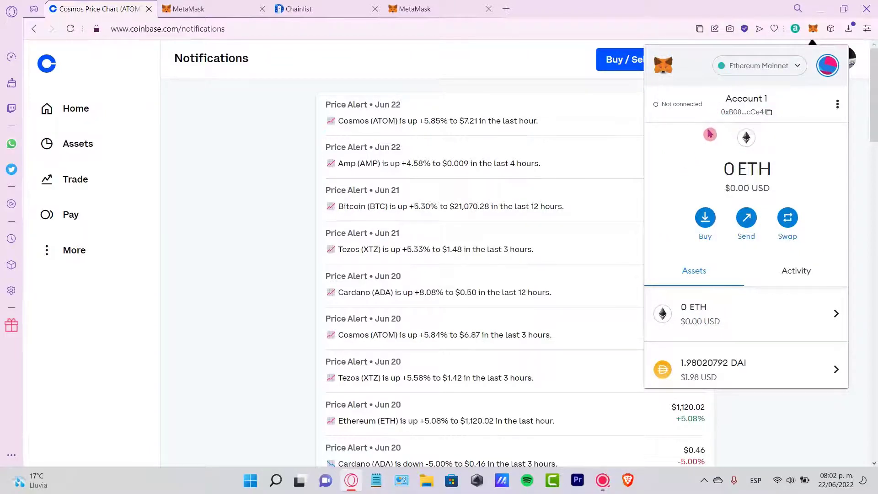
{"action": "left_click", "coordinate": [747, 368]}
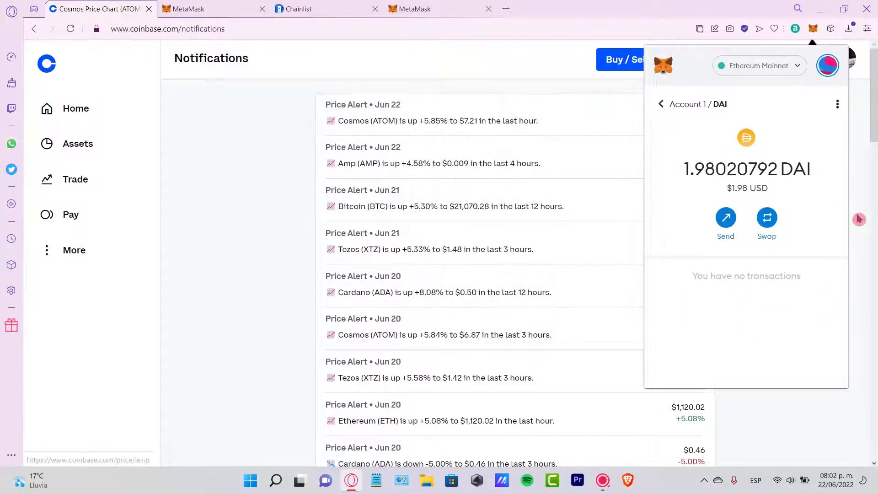
{"action": "mouse_move", "coordinate": [749, 276]}
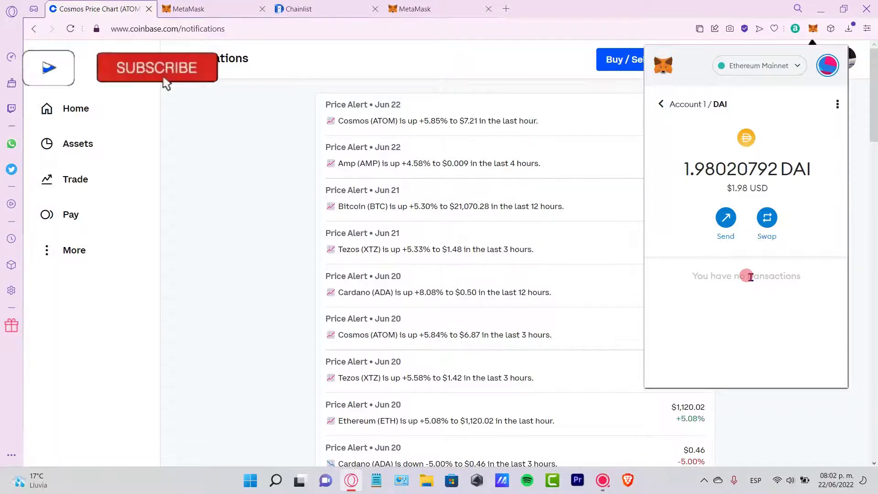
{"action": "left_click", "coordinate": [157, 67]}
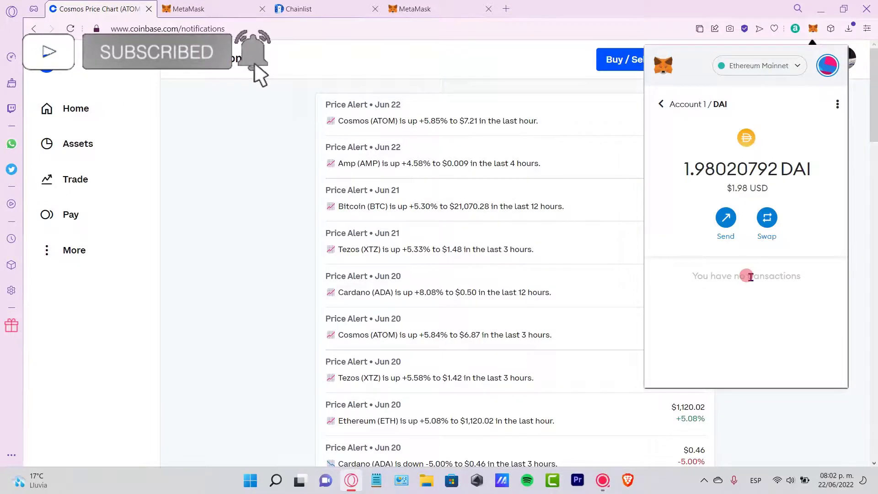